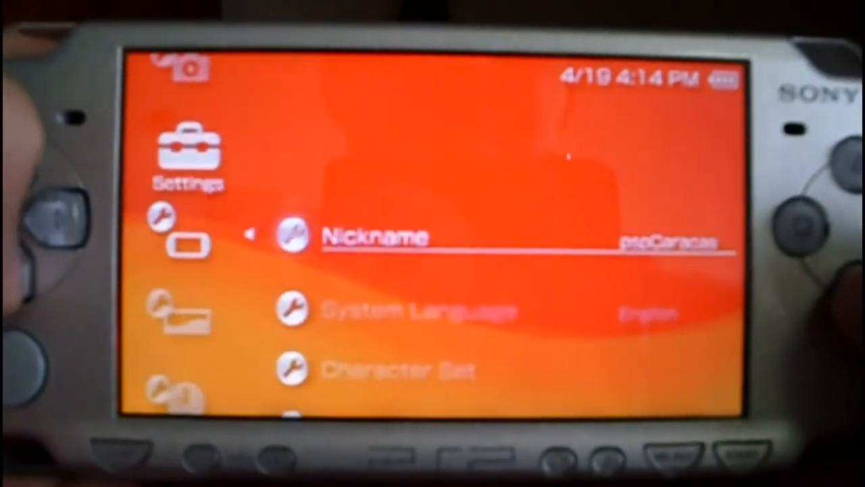
{"action": "scroll", "scroll_direction": "down", "scroll_amount": 3}
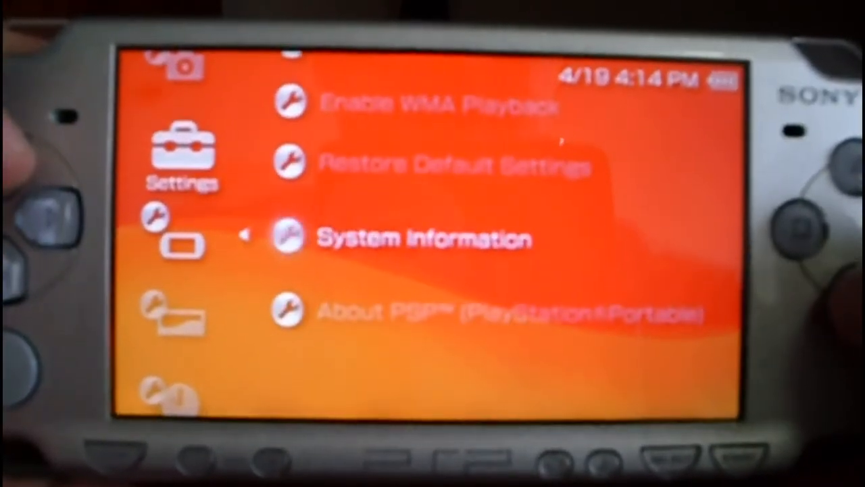